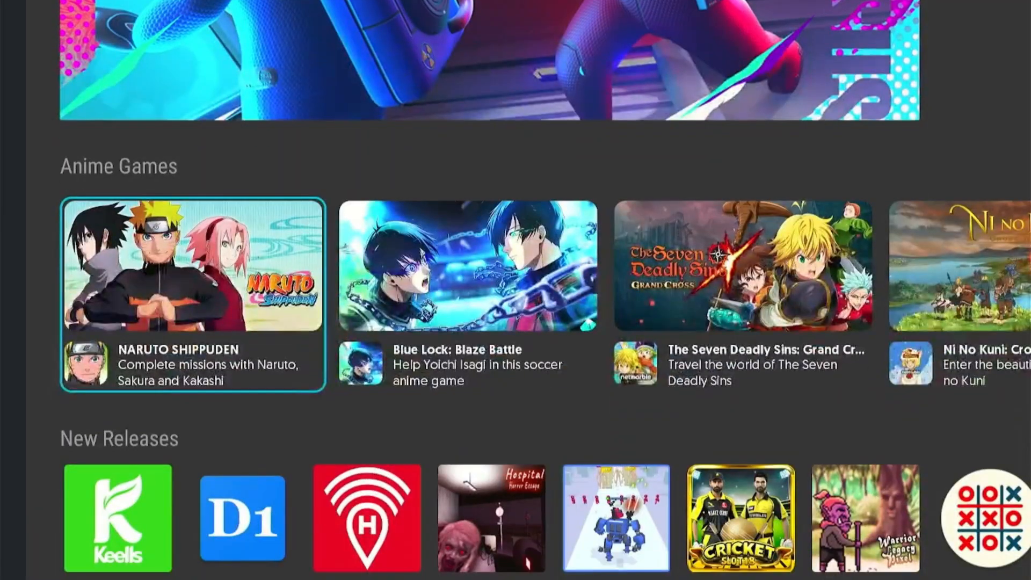
Browse Uptodown's app listings and older-versions list, then return to Downloader's home screen
{"action": "scroll", "scroll_direction": "down", "scroll_amount": 3}
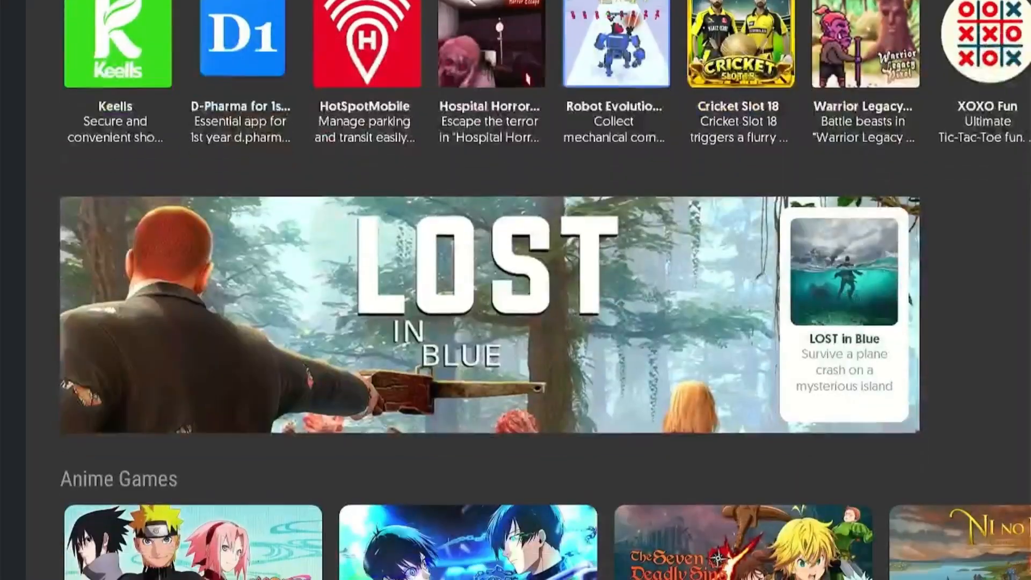
{"action": "scroll", "scroll_direction": "down", "scroll_amount": 3}
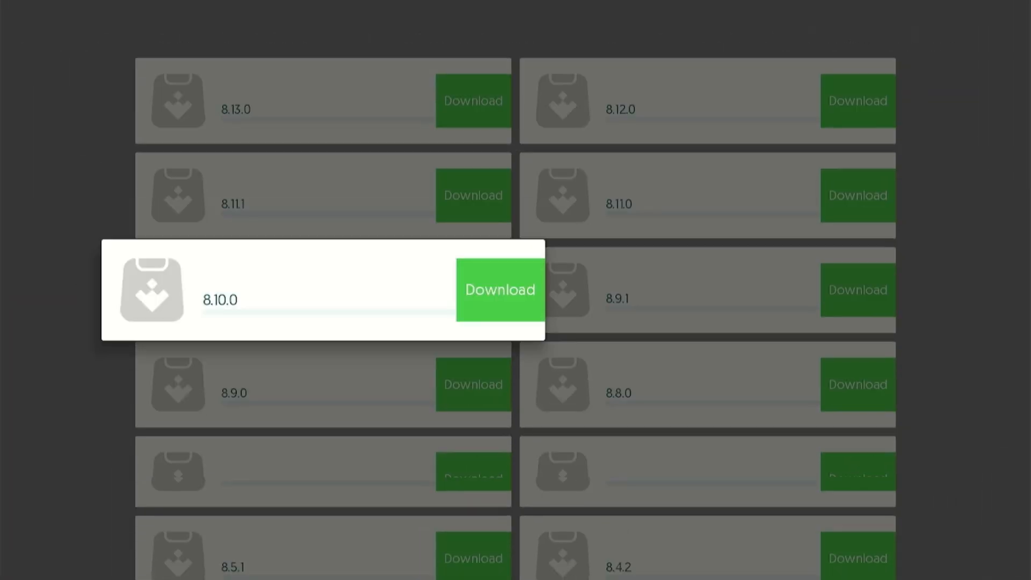
{"action": "scroll", "scroll_direction": "down", "scroll_amount": 3}
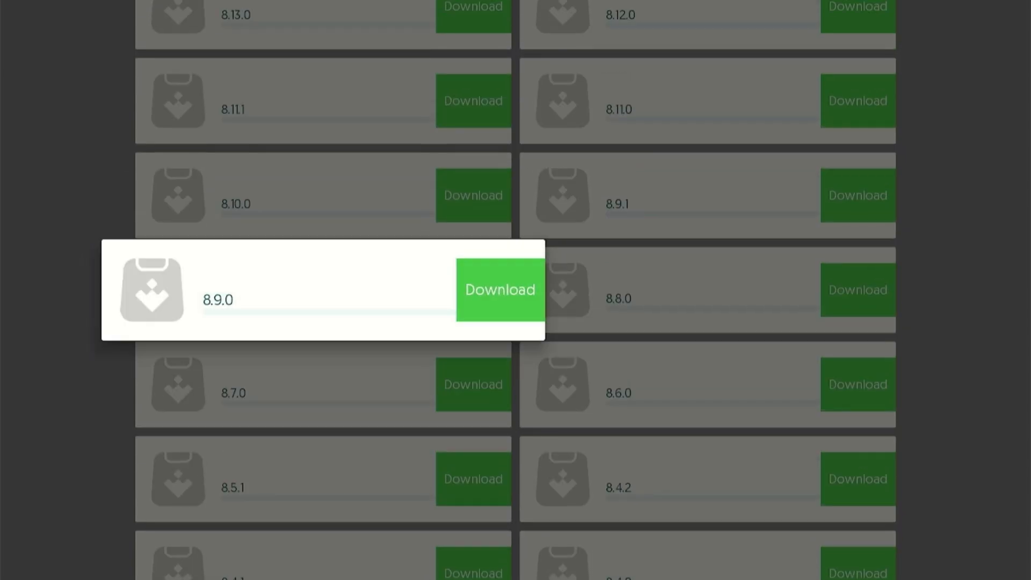
{"action": "left_click", "coordinate": [500, 289]}
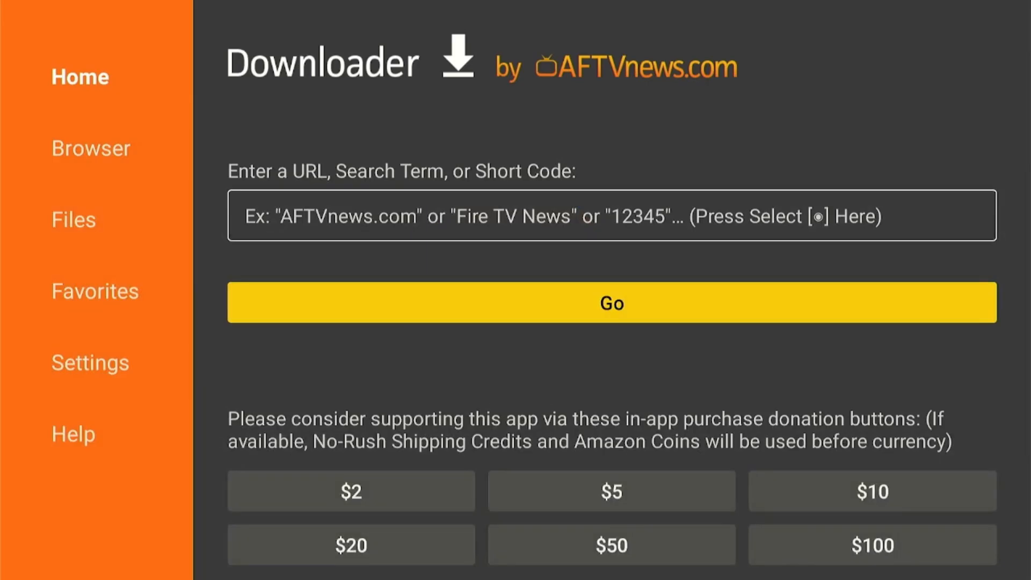
Submit short code 854330 in Downloader's URL box to reach the Uptodown installer link
{"action": "left_click", "coordinate": [611, 216]}
{"action": "type", "text": "85433"}
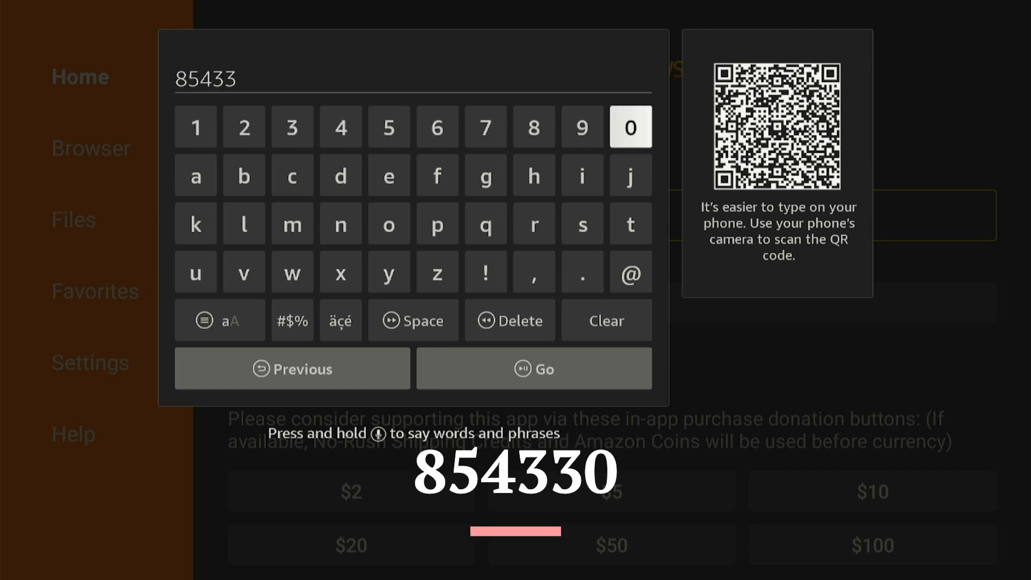
{"action": "left_click", "coordinate": [534, 369]}
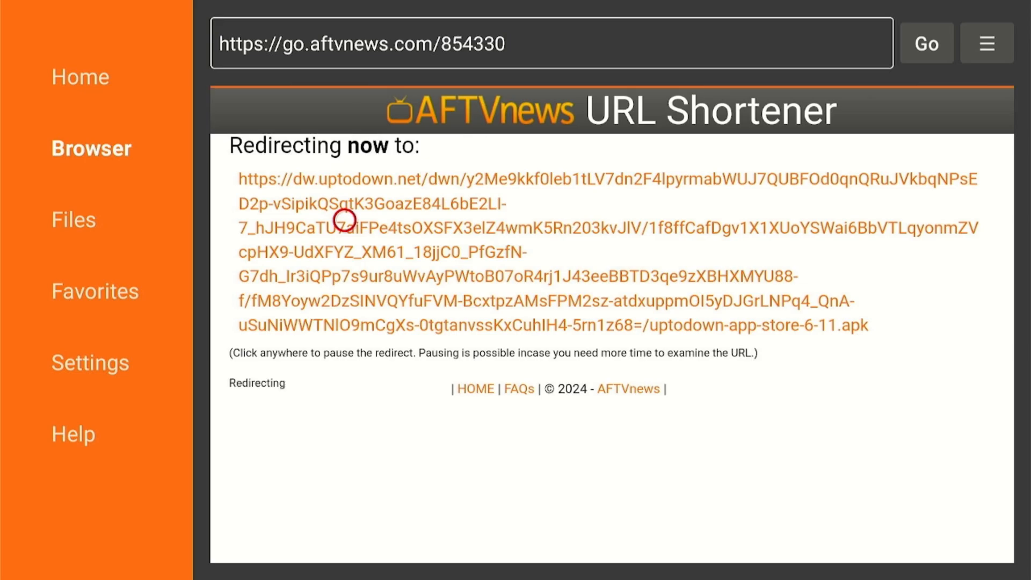
Install the downloaded Uptodown APK and delete the installer file afterward
{"action": "left_click", "coordinate": [345, 219]}
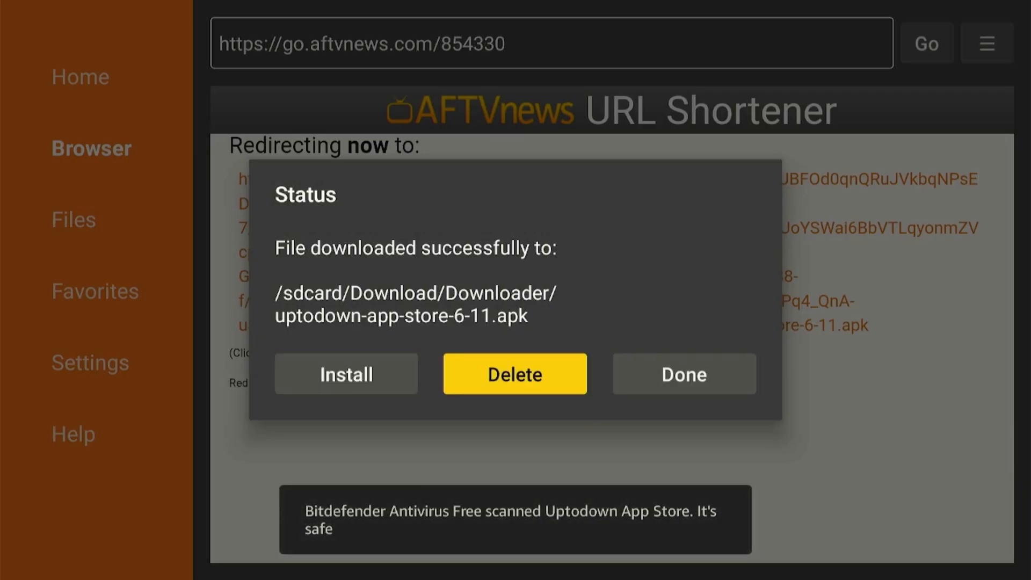
{"action": "left_click", "coordinate": [515, 373]}
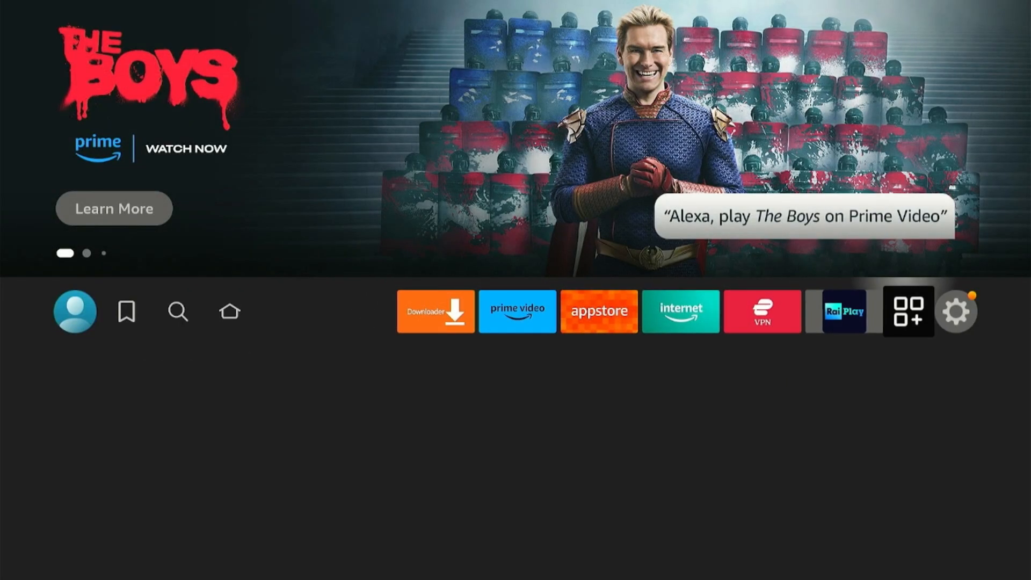
Launch Uptodown App Store from Your Apps & Games
{"action": "left_click", "coordinate": [909, 312]}
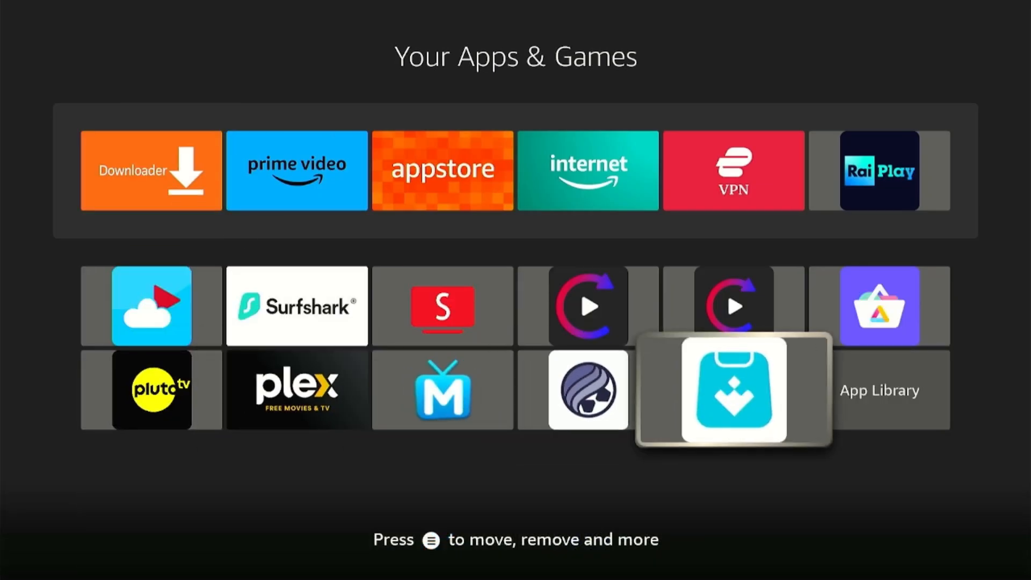
{"action": "left_click", "coordinate": [733, 390]}
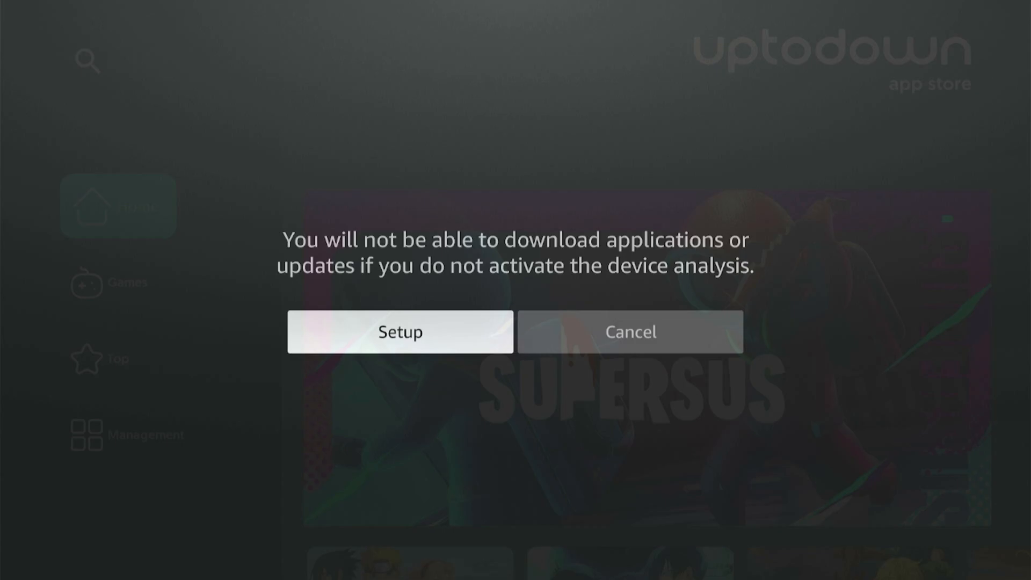
Enable Device Analysis through Setup and accept all privacy settings
{"action": "left_click", "coordinate": [400, 332]}
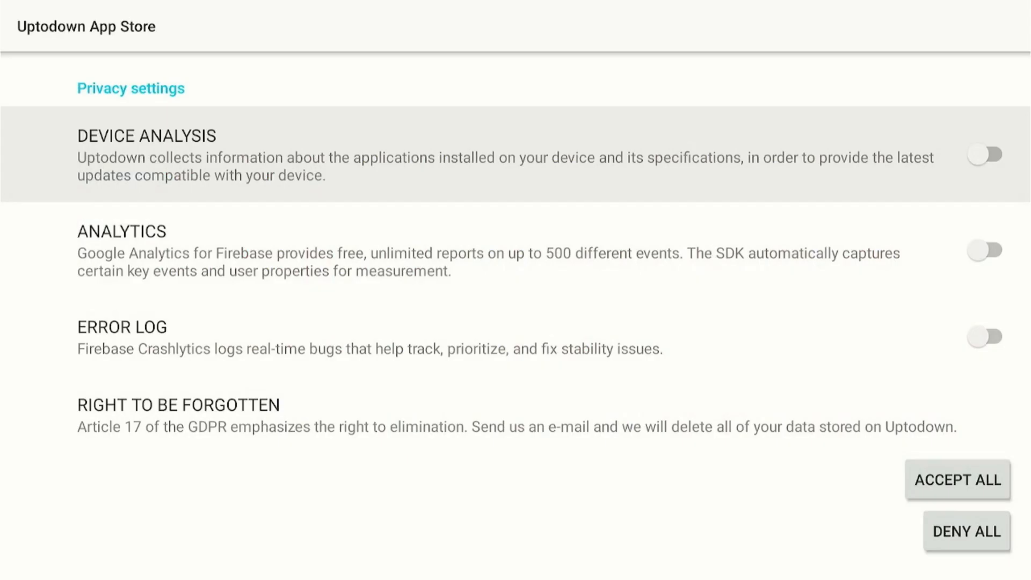
{"action": "left_click", "coordinate": [986, 155]}
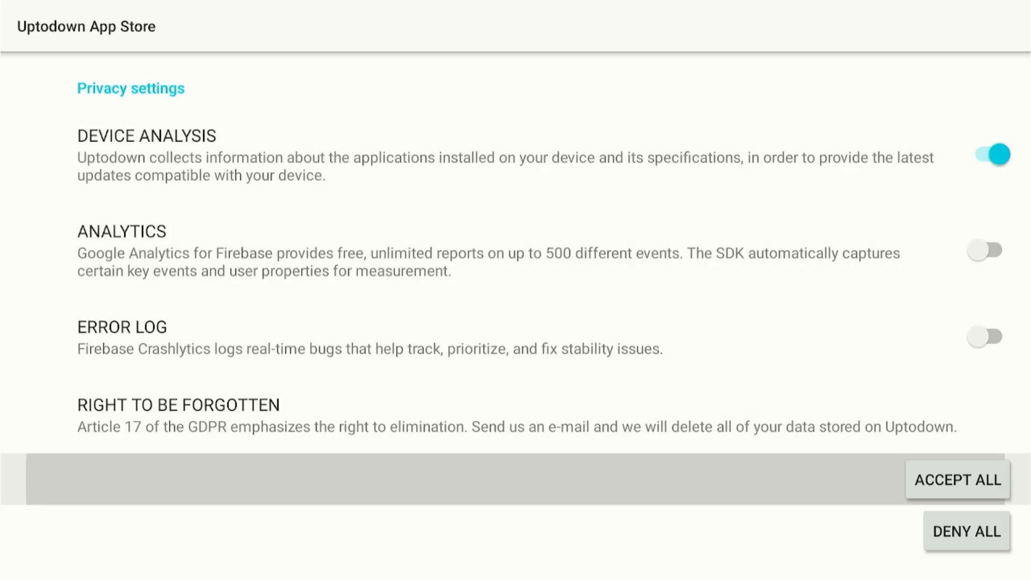
{"action": "left_click", "coordinate": [956, 479]}
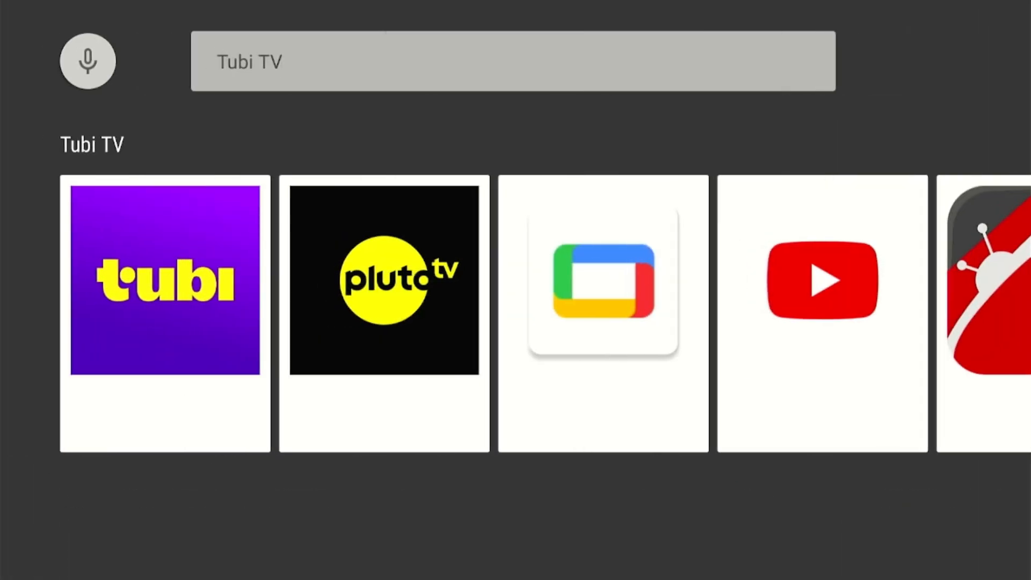
Browse Tubi TV's list of downloadable versions
{"action": "left_click", "coordinate": [513, 60]}
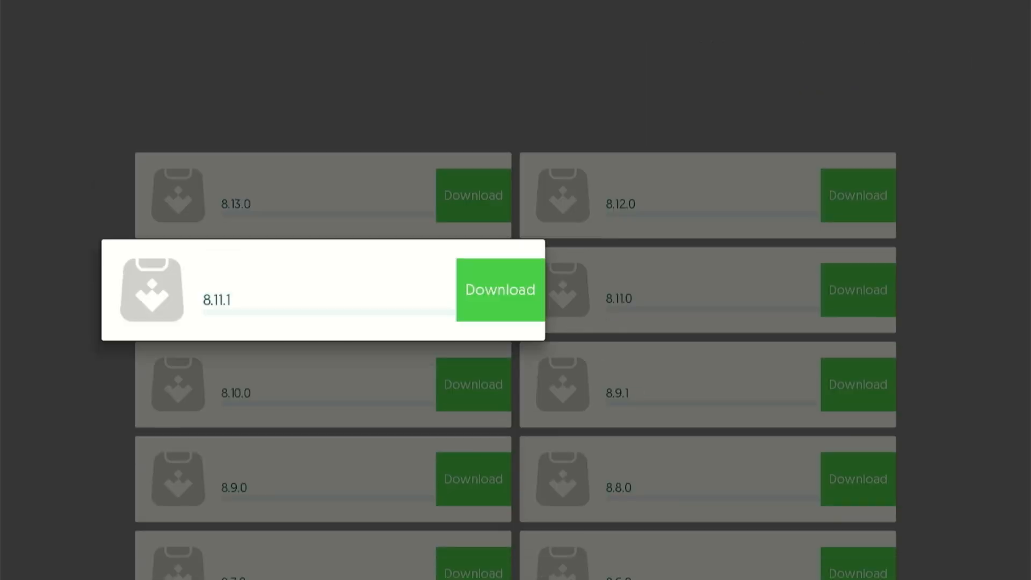
{"action": "scroll", "scroll_direction": "down", "scroll_amount": 3}
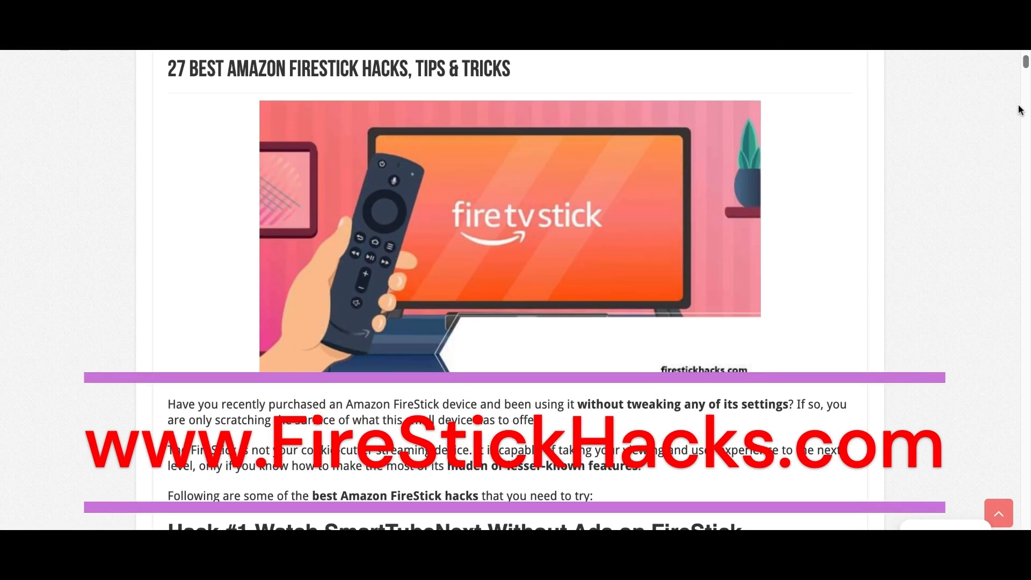
Subscribe to the Joseph From FireStickHacks YouTube channel
{"action": "scroll", "scroll_direction": "down", "scroll_amount": 3}
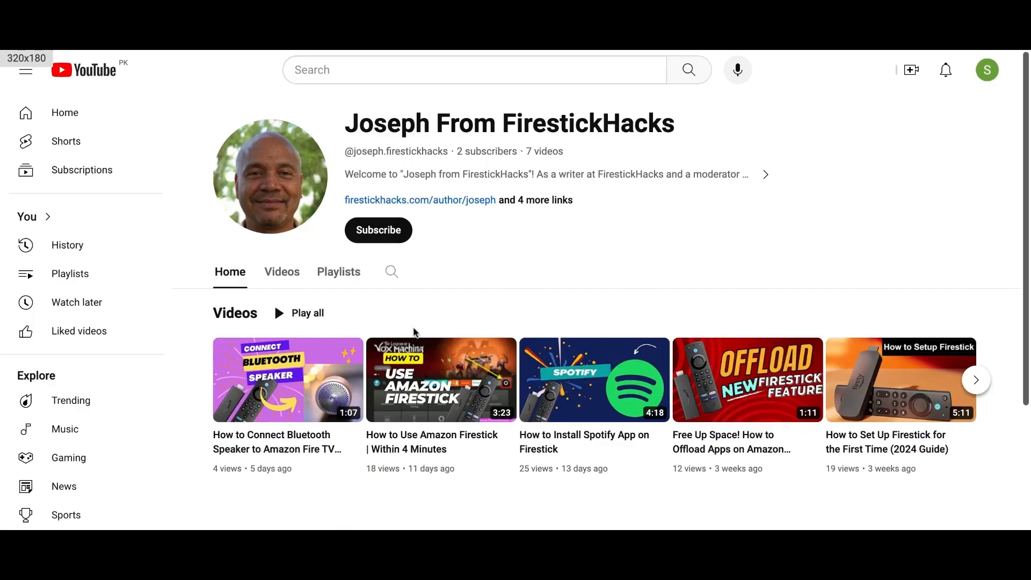
{"action": "left_click", "coordinate": [379, 230]}
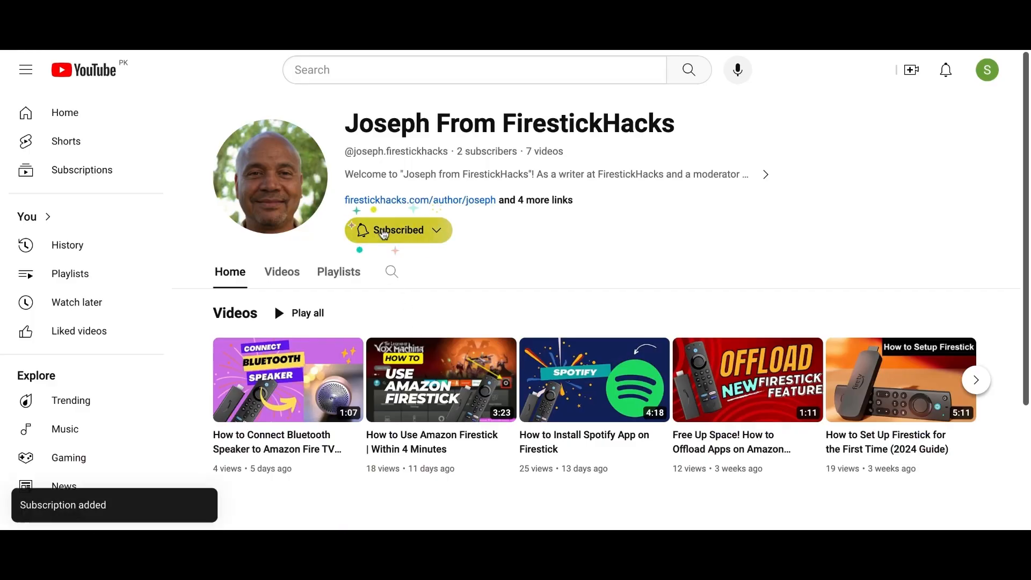